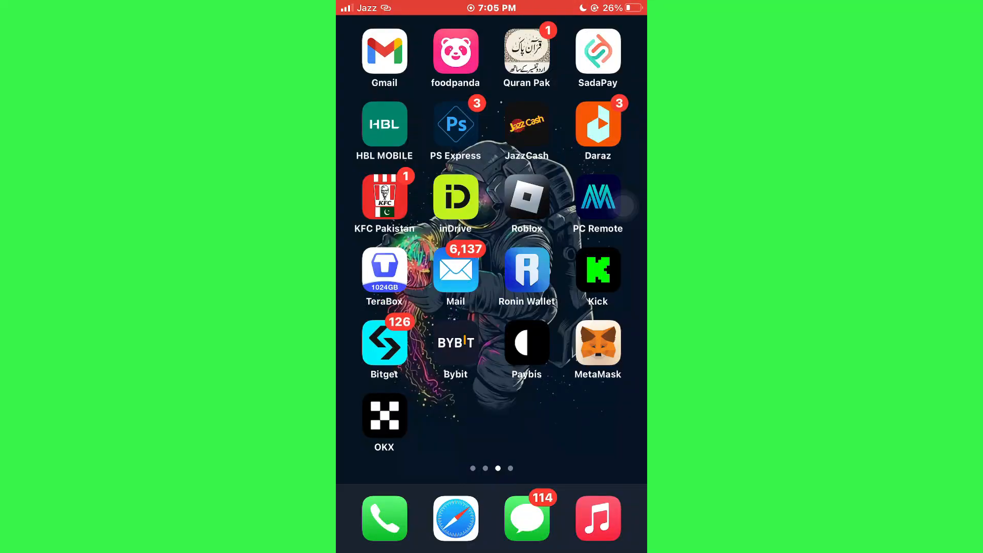
- Launch OKX from the Home Screen to reach its welcome screen
click(384, 415)
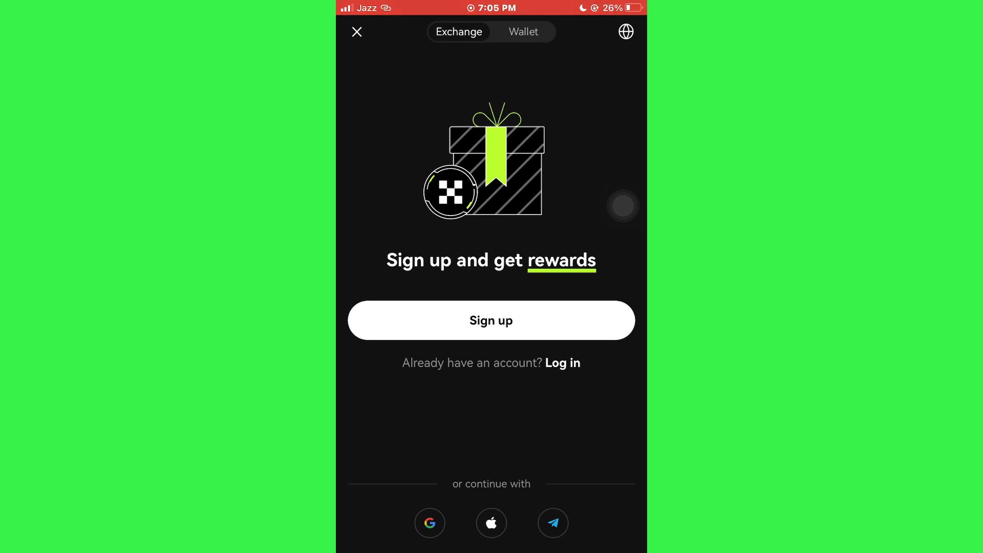
- Log in with the phone number and choose 'Forgot your password?' to reach Reset password
click(563, 362)
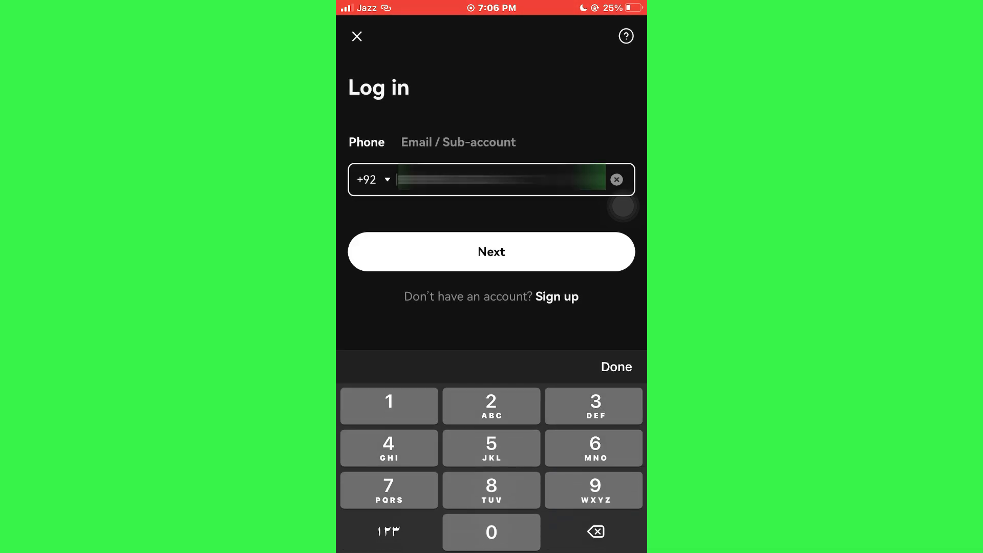
click(491, 252)
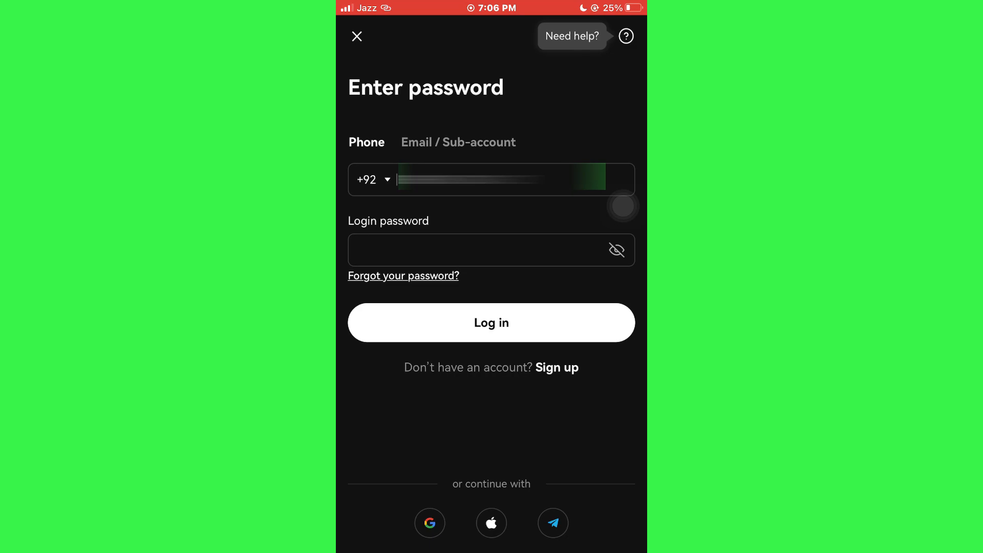
click(403, 275)
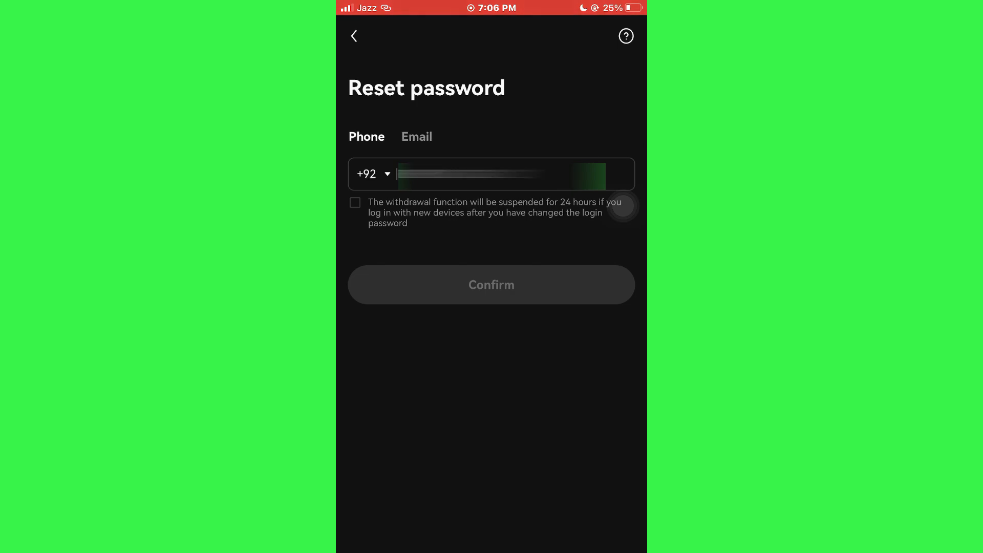
- Acknowledge the 24-hour withdrawal suspension, submit the new password and reach security authentication
click(354, 203)
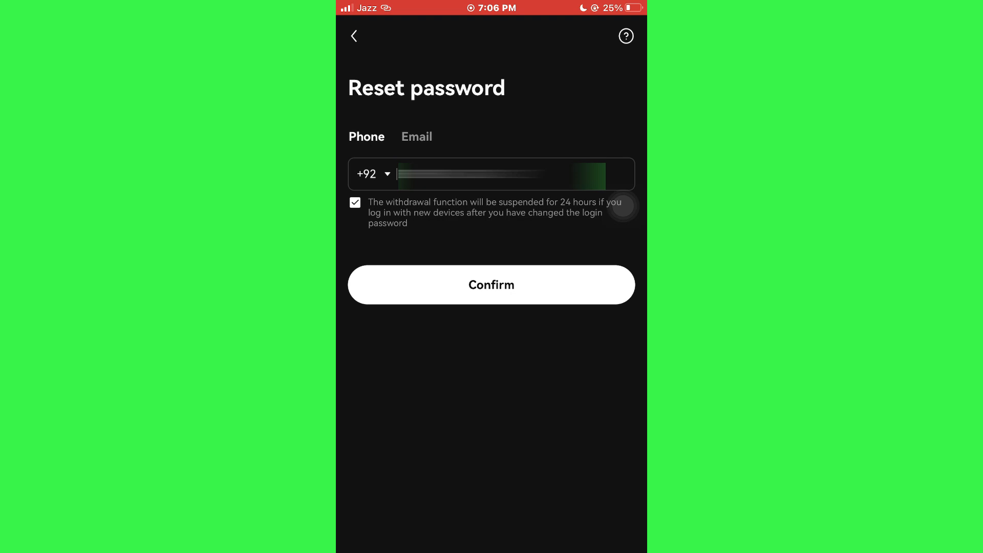
click(492, 285)
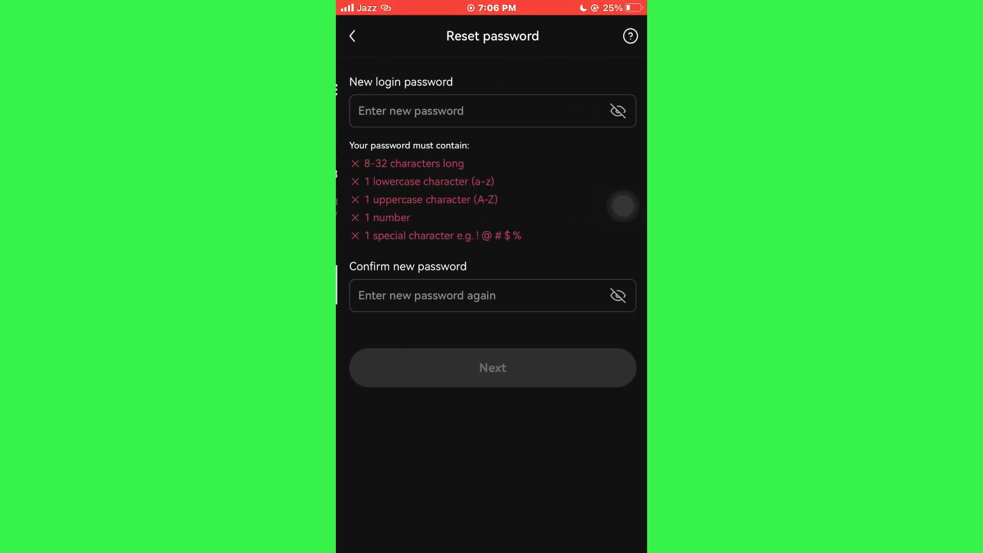
click(480, 110)
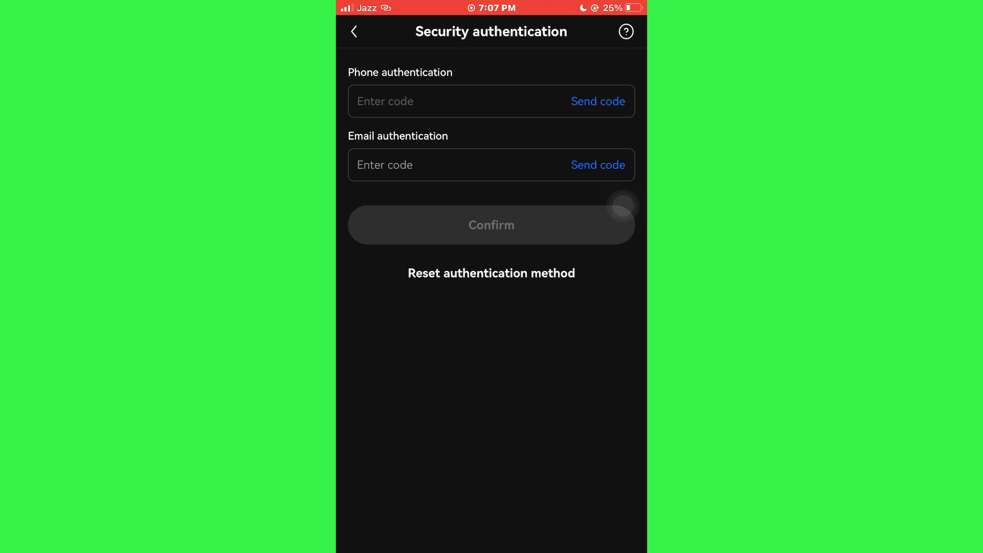
click(597, 100)
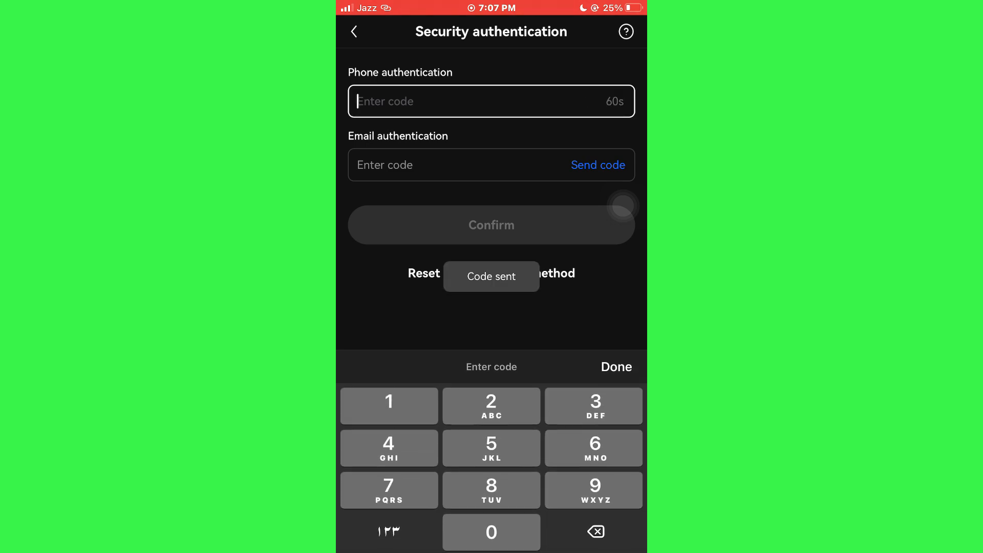
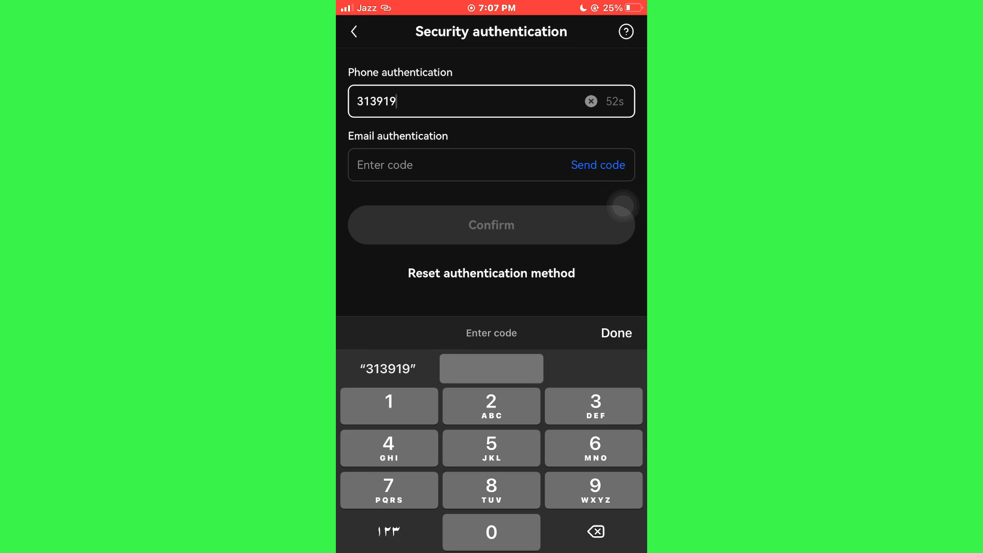
click(598, 164)
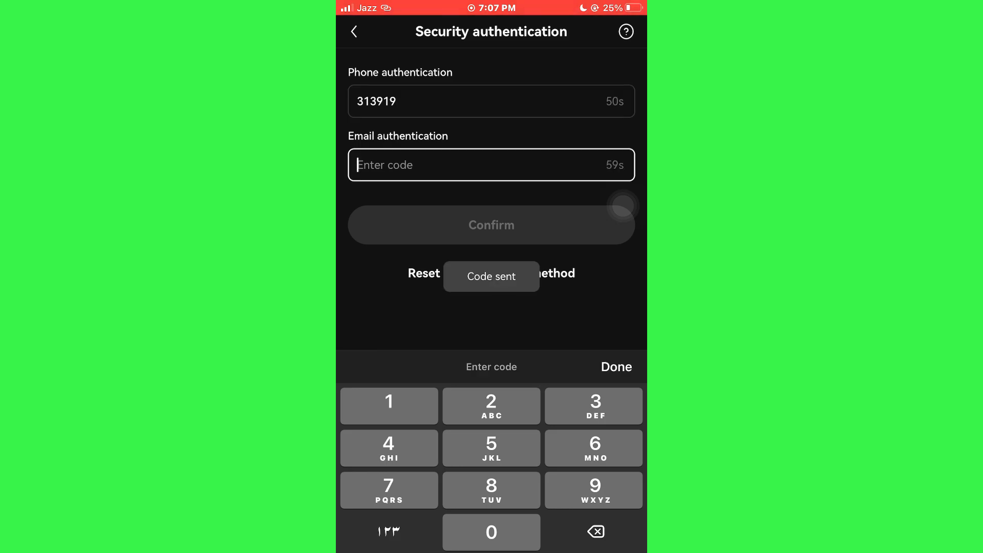
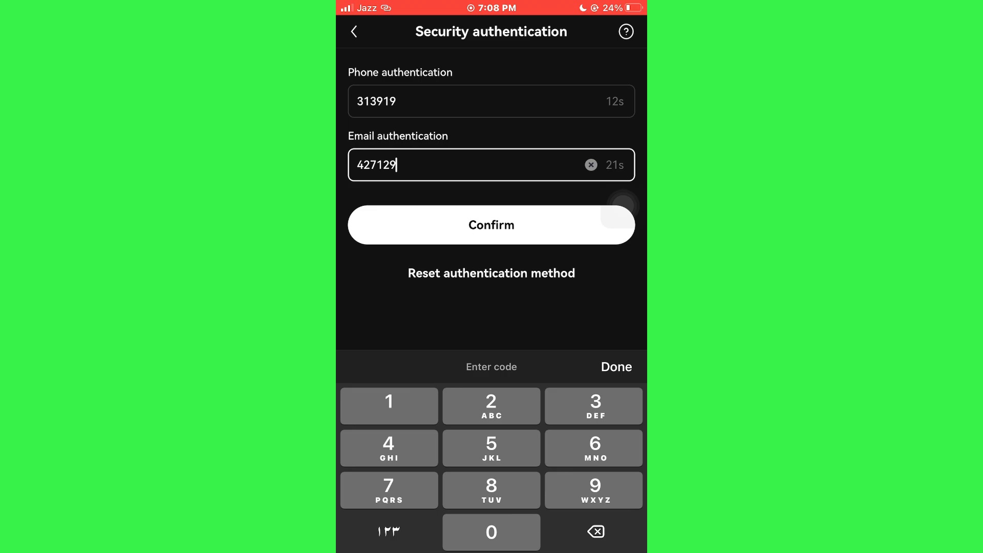
click(491, 224)
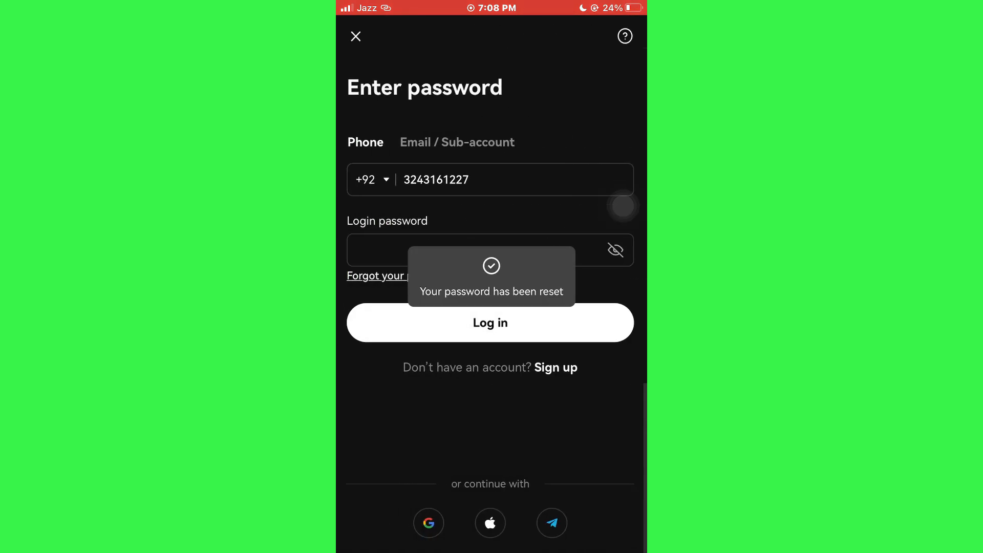